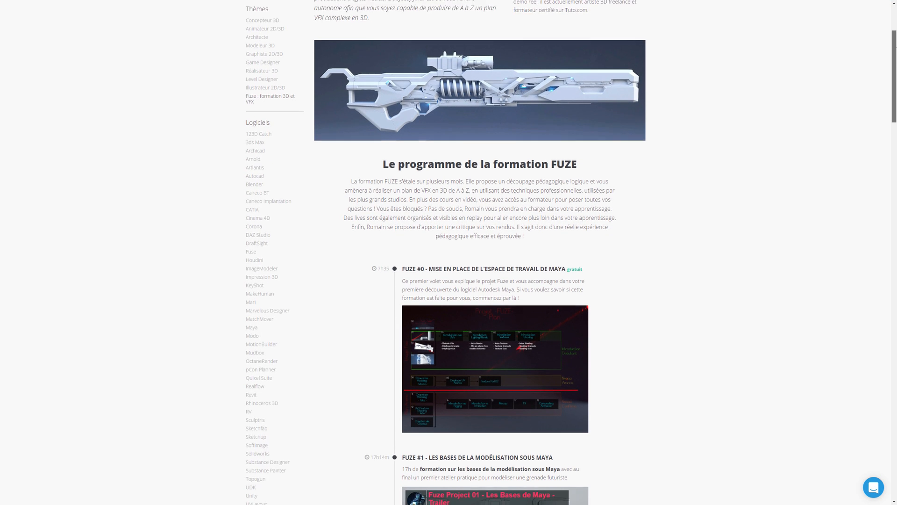
Step: Scroll down through the Fuze tutorial program listing on Tuto.com
scroll(down, 3)
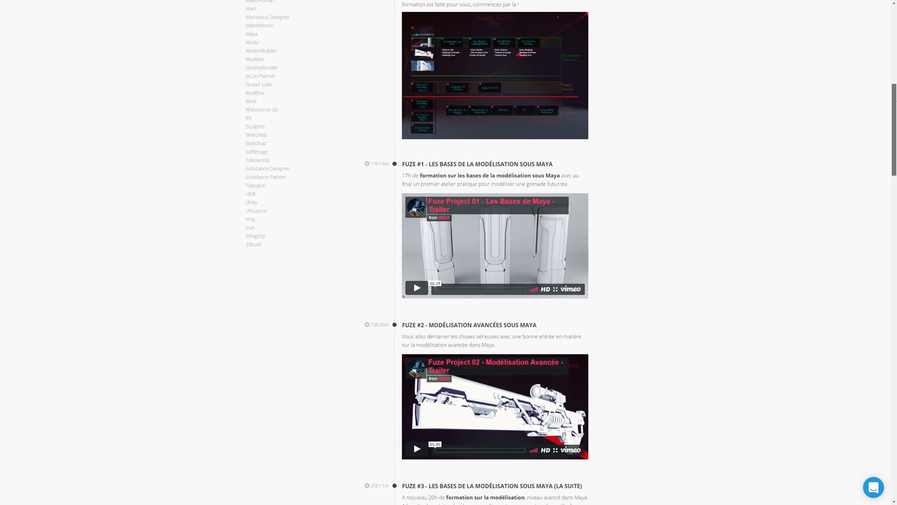
scroll(down, 3)
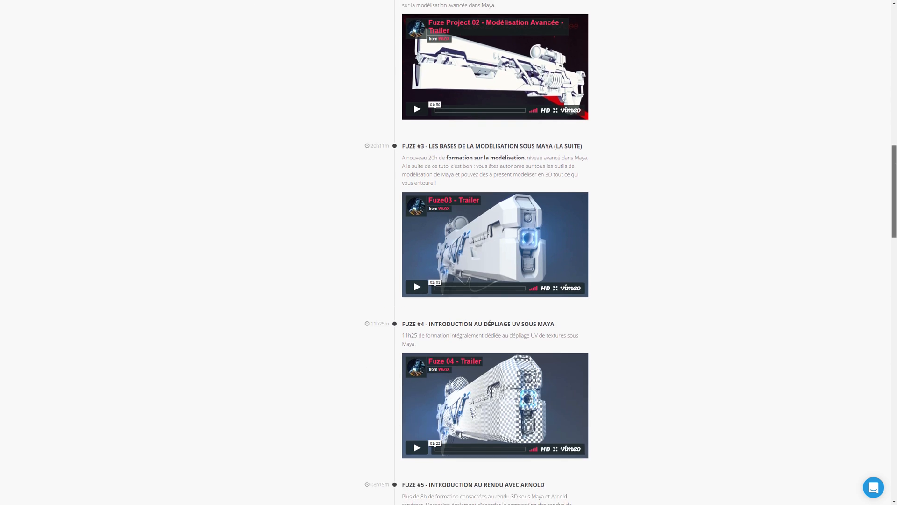
scroll(down, 3)
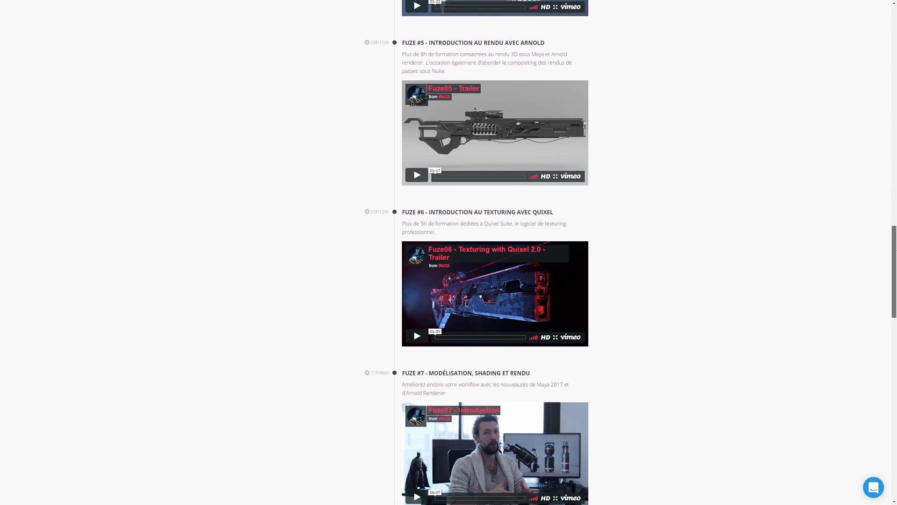
scroll(down, 3)
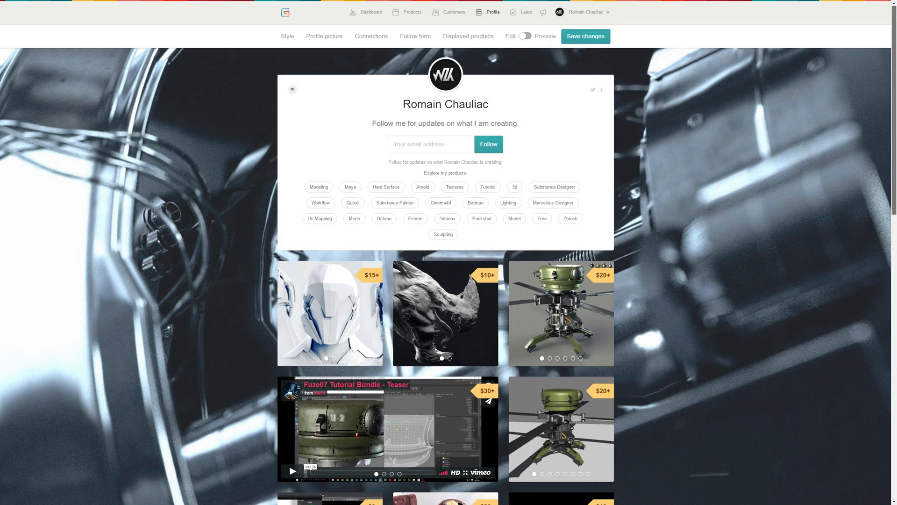
scroll(down, 3)
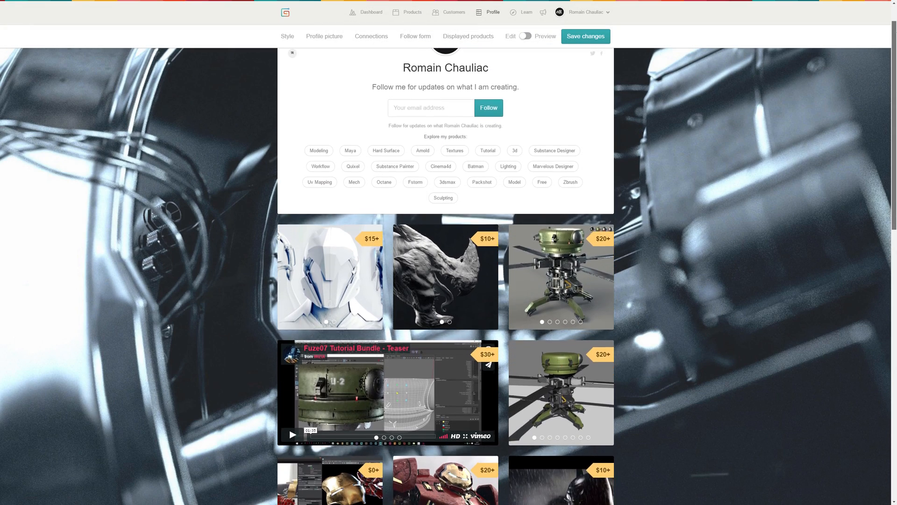
scroll(down, 3)
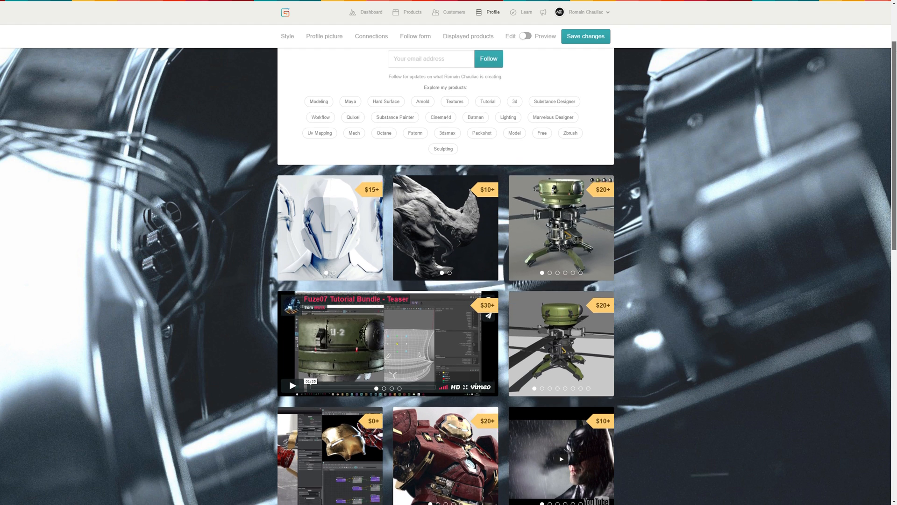
scroll(down, 3)
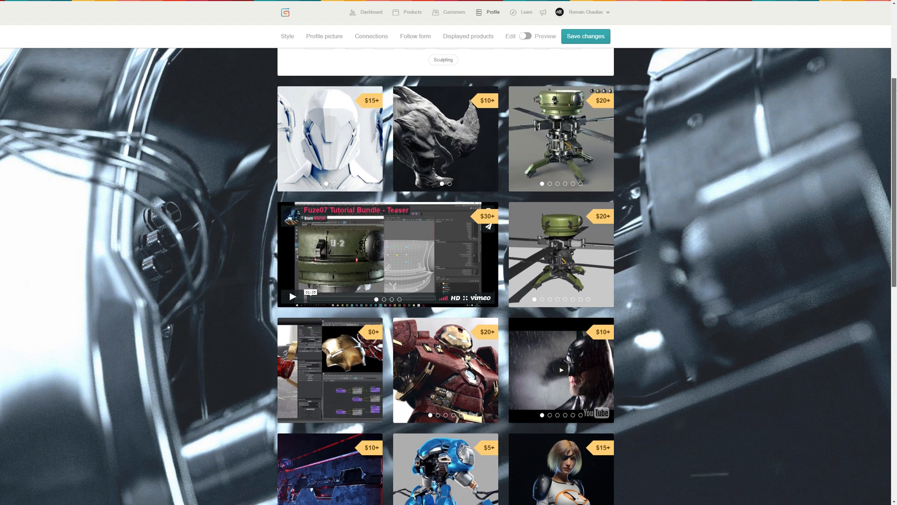
scroll(down, 3)
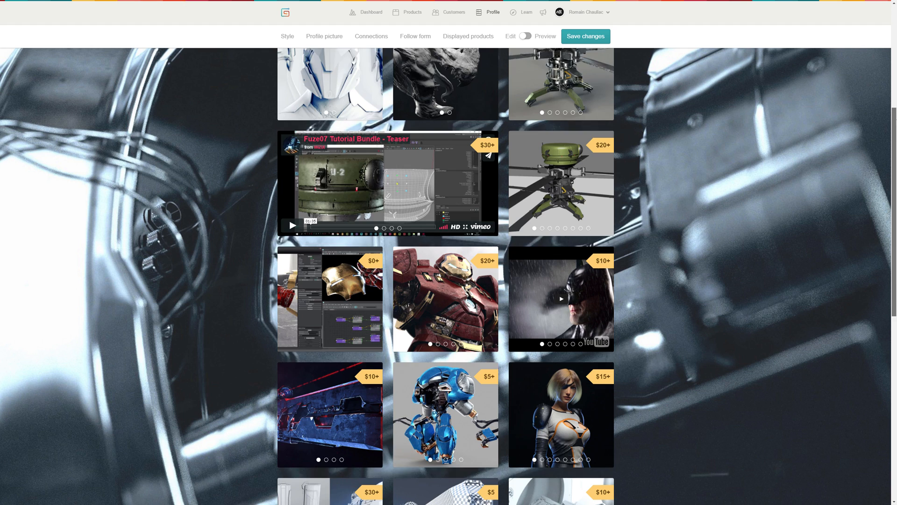
scroll(down, 3)
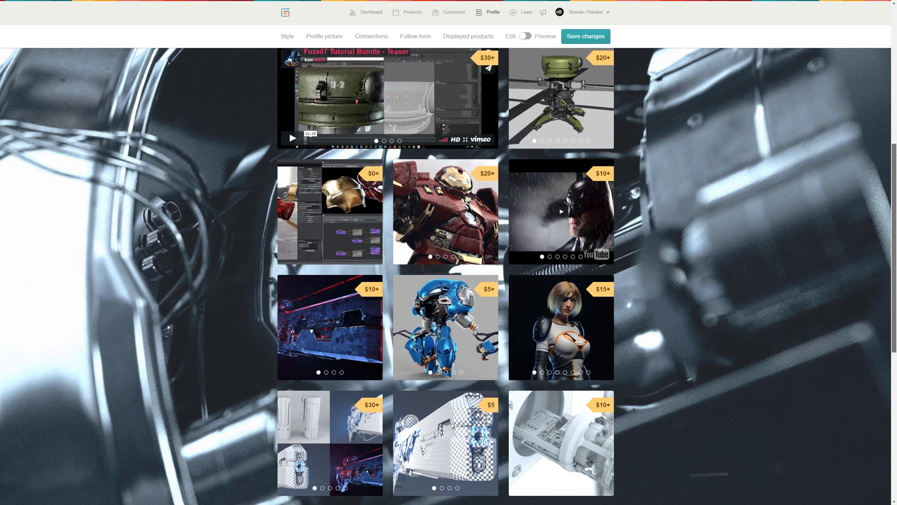
scroll(down, 3)
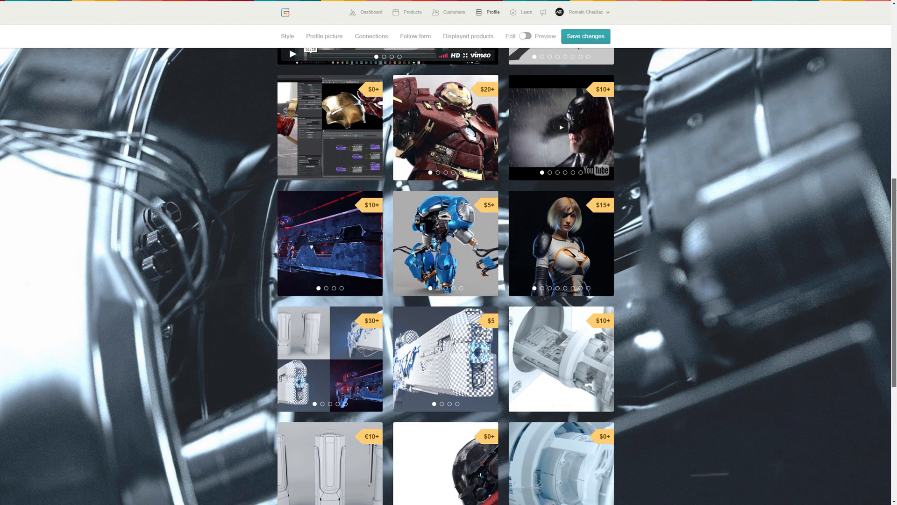
scroll(down, 3)
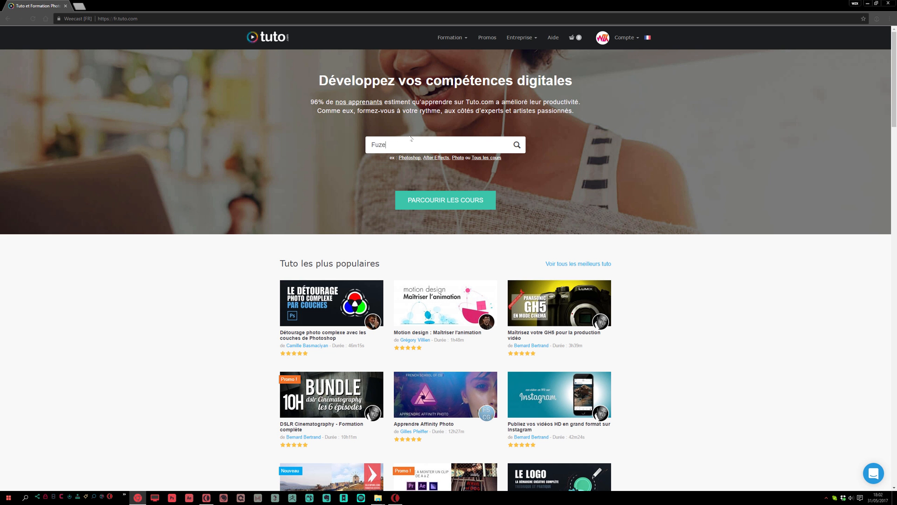
Step: Search for Fuze 09 and open the $15+ Hard Surface Modeling in Maya 2017 product on Gumroad
key(Return)
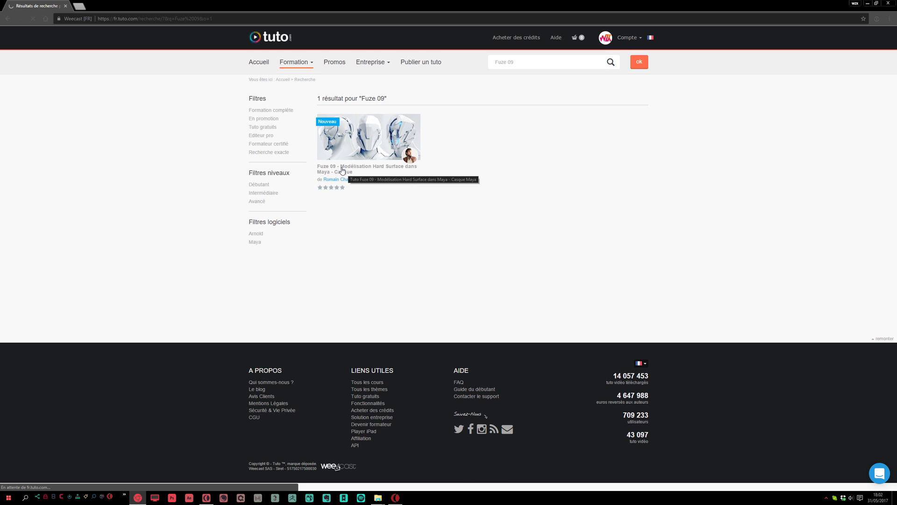
click(367, 136)
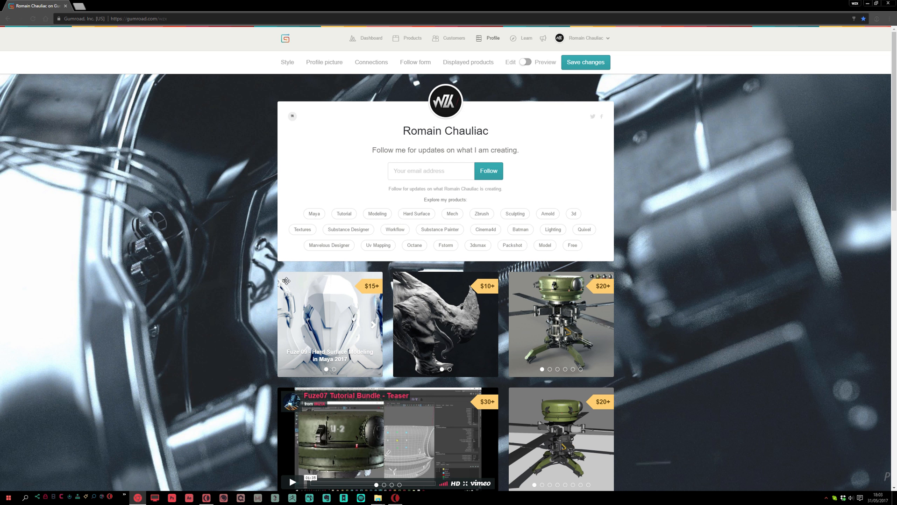
click(330, 323)
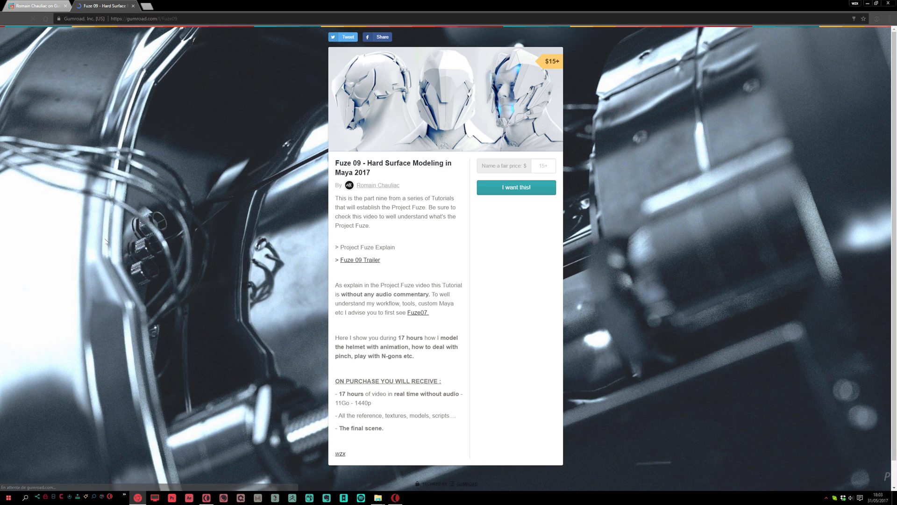